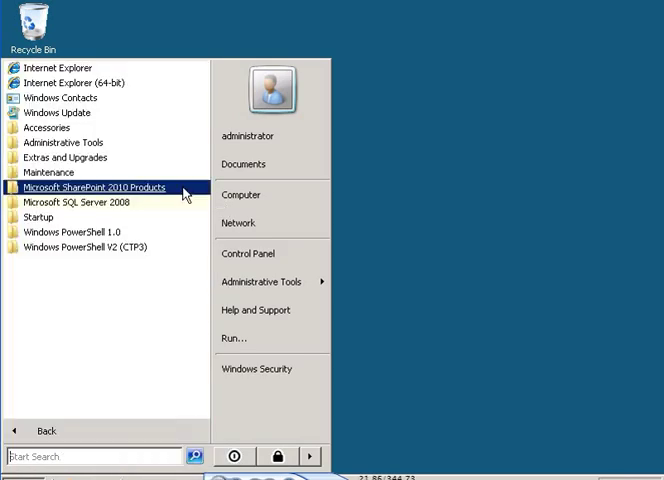
# Step: Launch SharePoint 2010 Central Administration from the Microsoft SharePoint 2010 Products Start menu folder
pyautogui.click(96, 187)
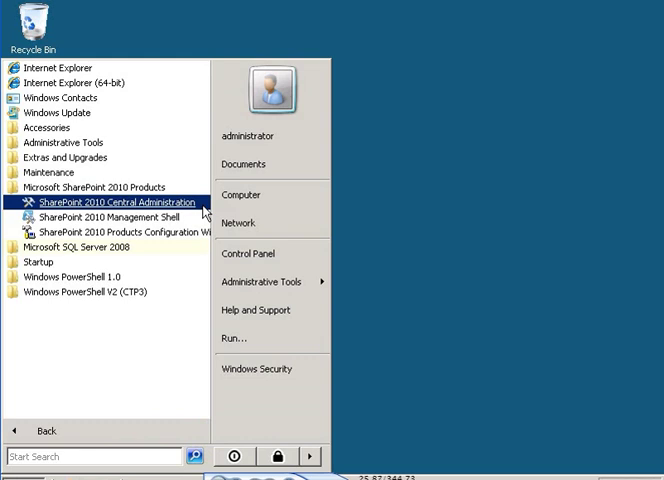
pyautogui.click(114, 202)
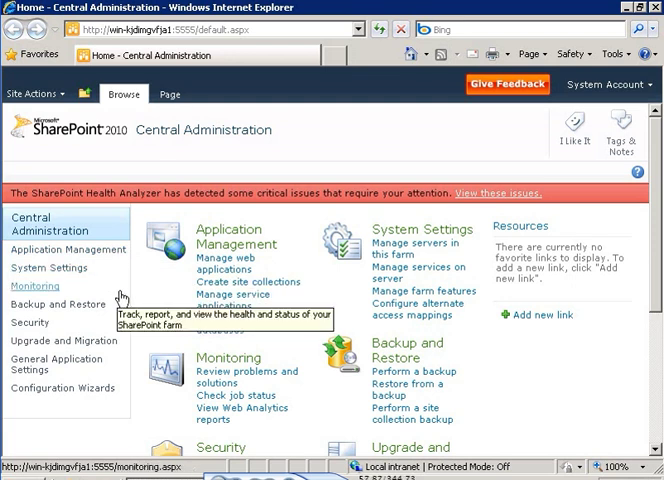
pyautogui.moveTo(56, 304)
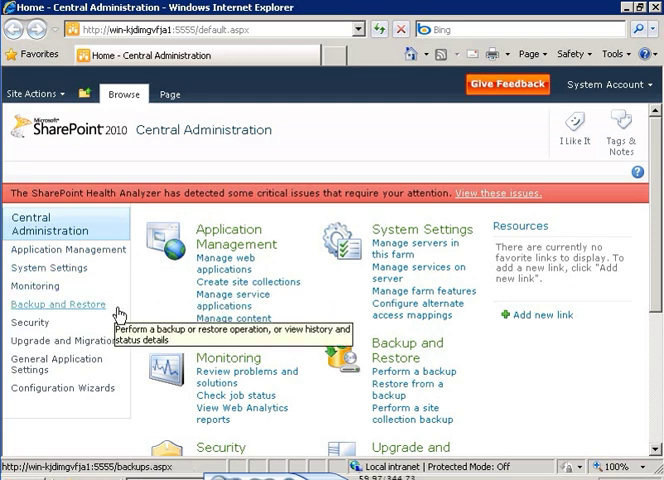
pyautogui.moveTo(62, 341)
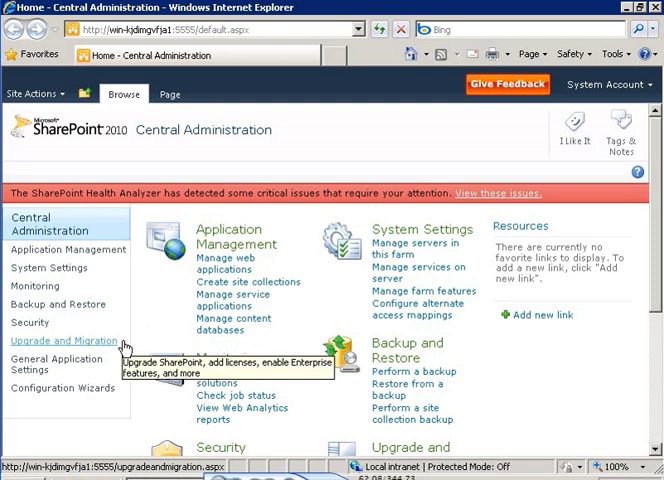
pyautogui.moveTo(57, 364)
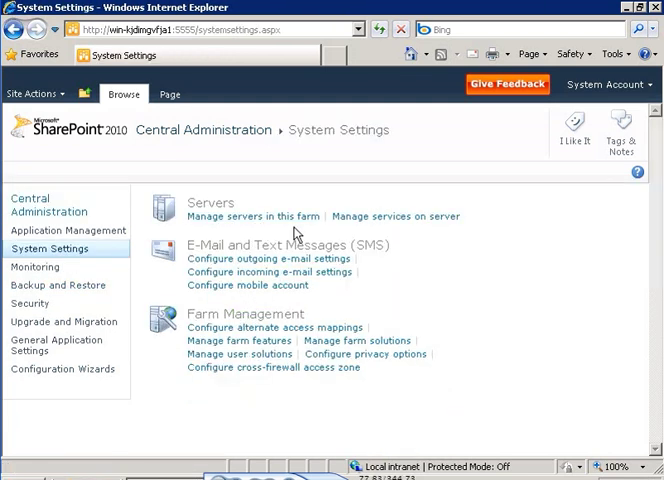
pyautogui.moveTo(451, 239)
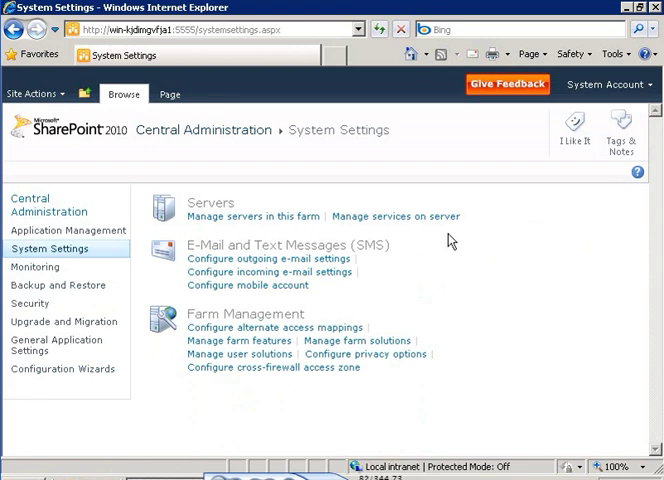
pyautogui.moveTo(296, 238)
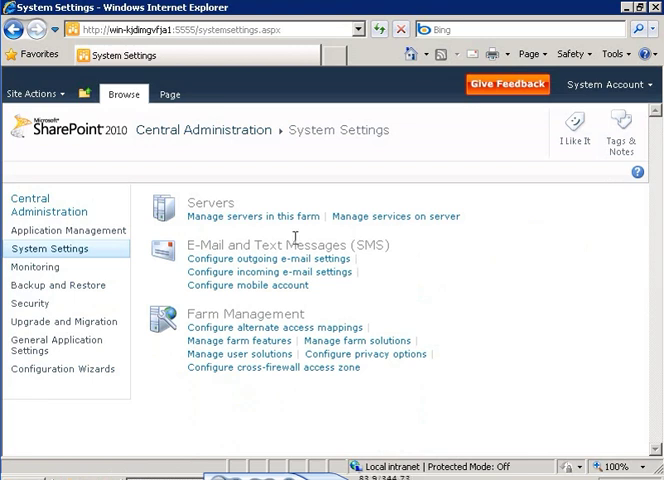
pyautogui.moveTo(67, 231)
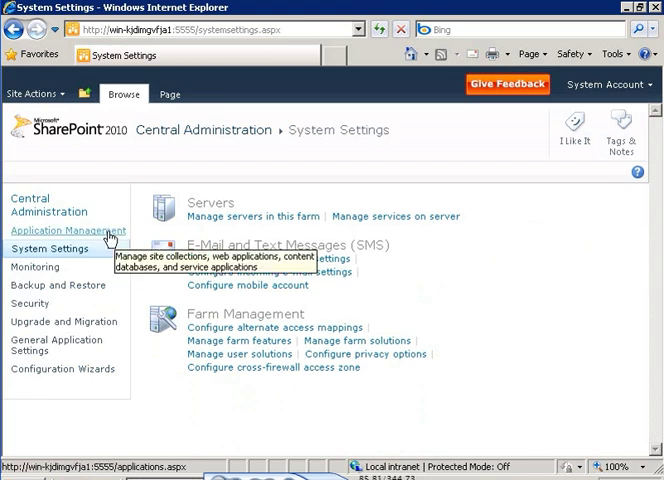
# Step: Go to the Application Management page from the System Settings Quick Launch
pyautogui.click(67, 231)
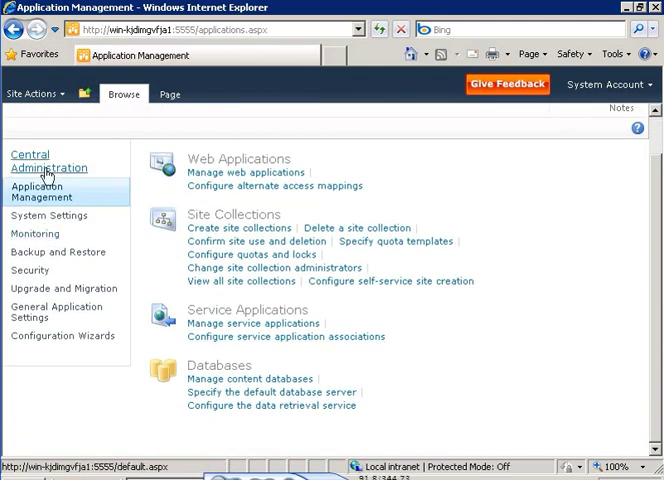
# Step: Return to the Central Administration home and scroll through its administrative categories
pyautogui.click(49, 161)
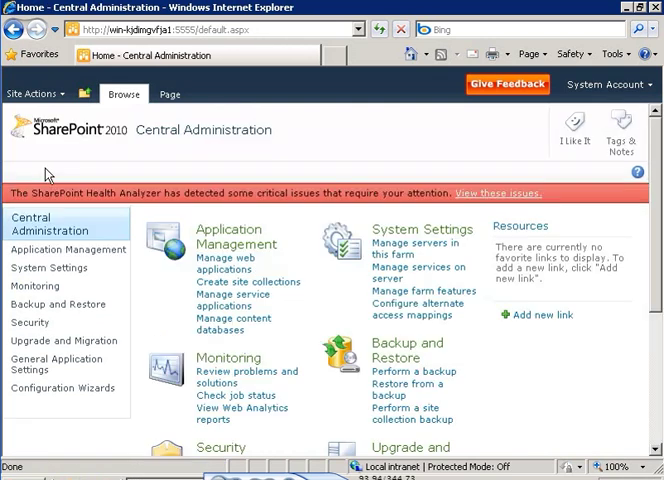
pyautogui.moveTo(307, 253)
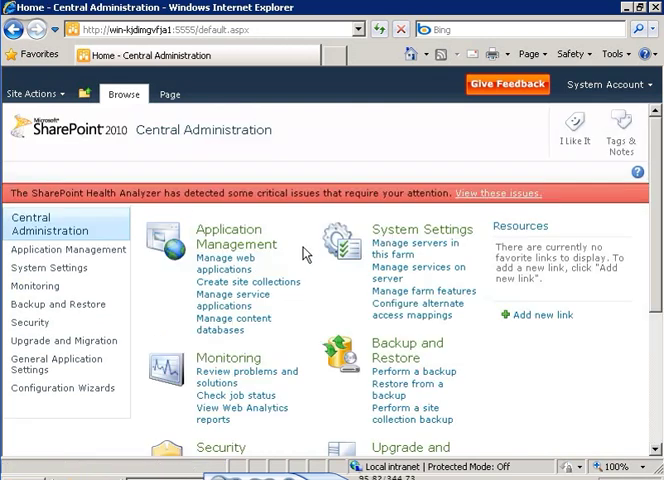
pyautogui.moveTo(332, 307)
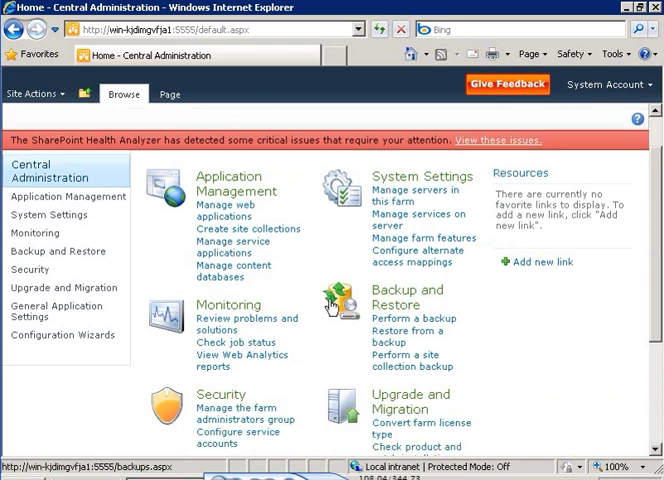
pyautogui.scroll(-3)
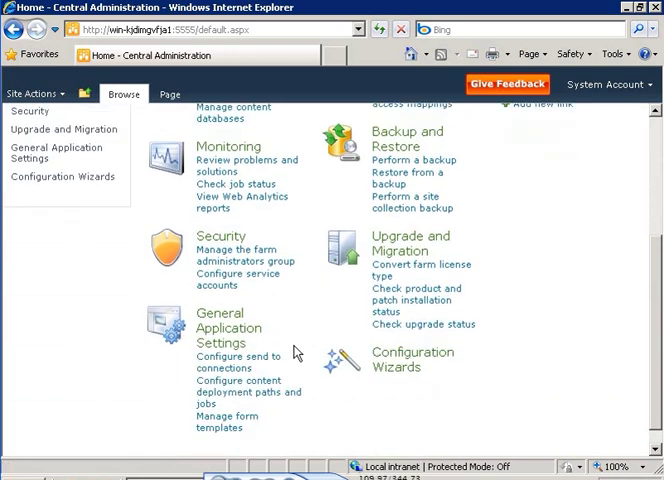
pyautogui.moveTo(316, 400)
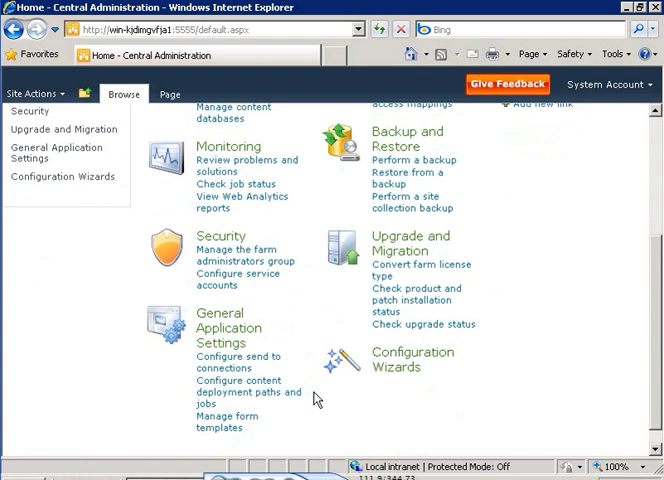
pyautogui.scroll(3)
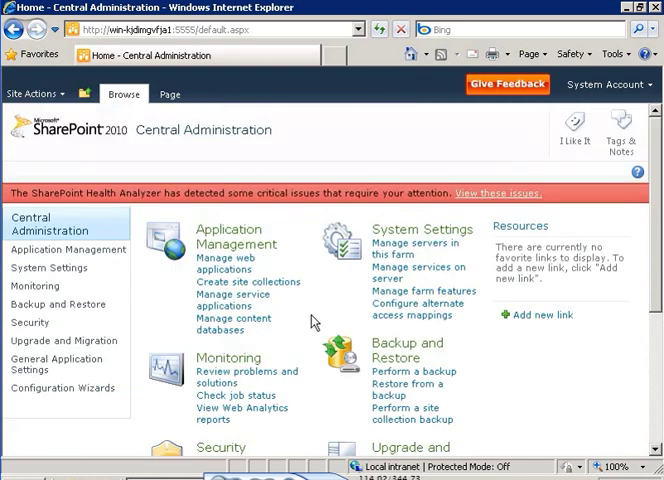
pyautogui.moveTo(318, 318)
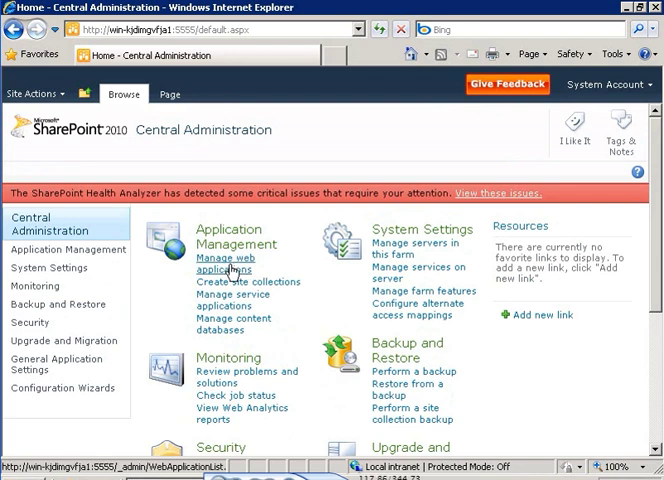
# Step: Open Manage web applications to list the farm's three web applications
pyautogui.click(228, 264)
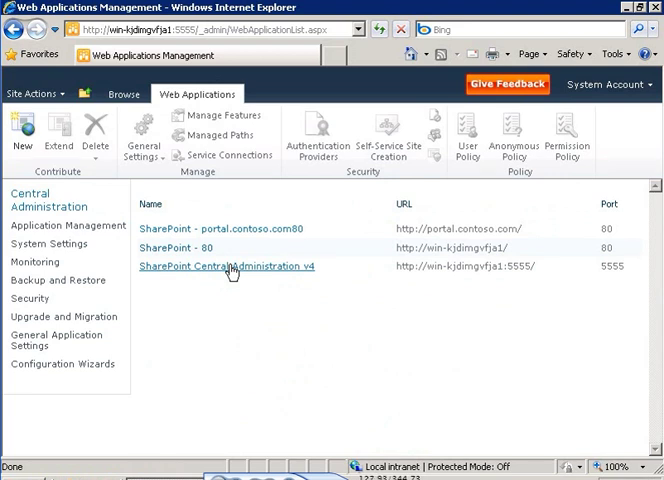
pyautogui.moveTo(230, 293)
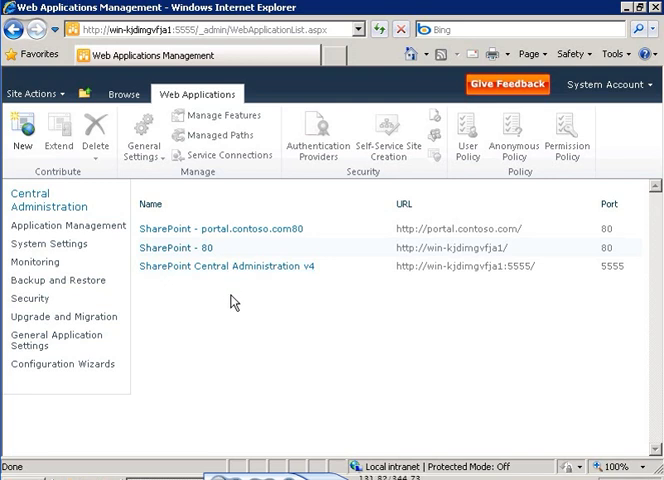
pyautogui.moveTo(366, 280)
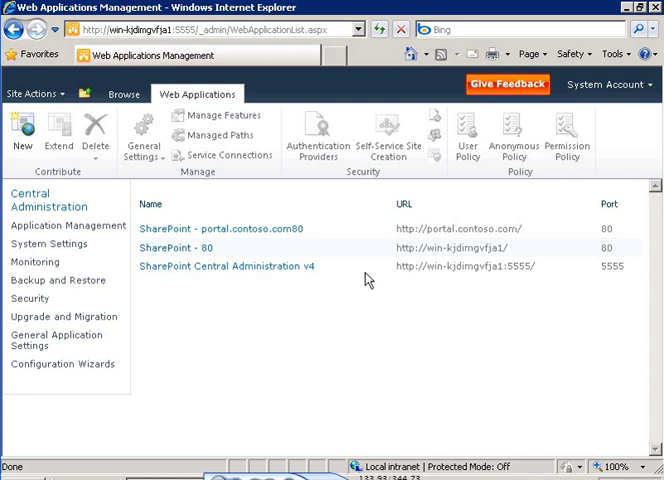
pyautogui.moveTo(275, 177)
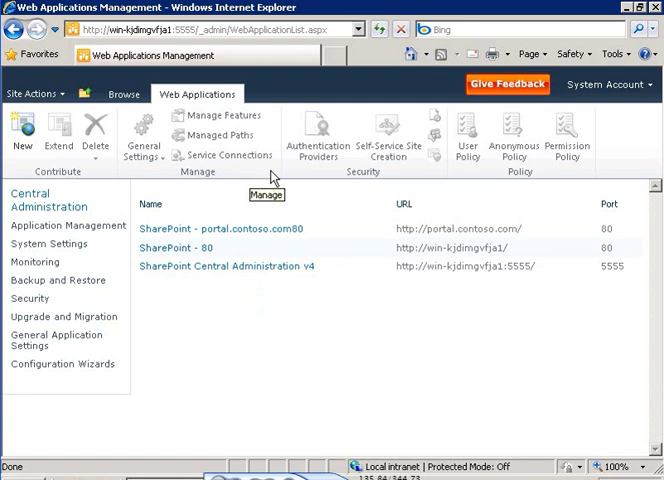
pyautogui.moveTo(277, 96)
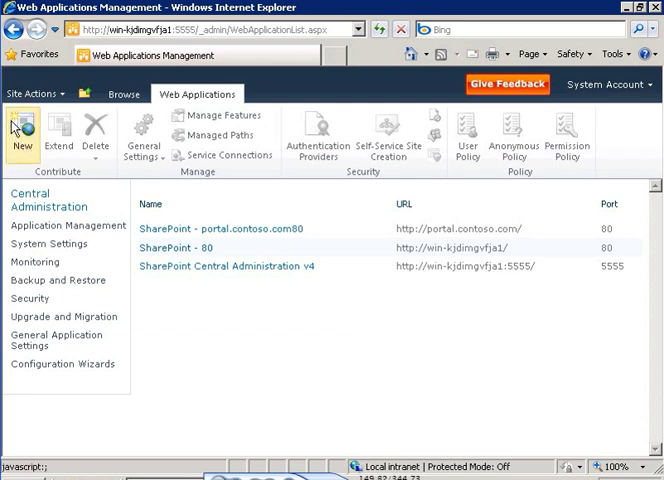
pyautogui.moveTo(22, 135)
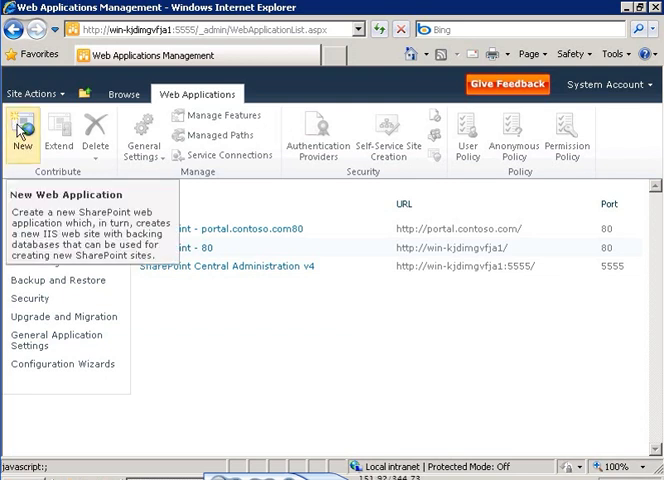
pyautogui.moveTo(143, 135)
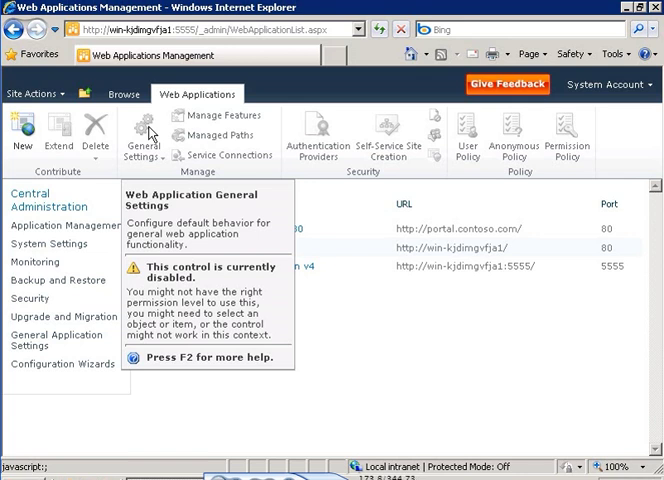
pyautogui.moveTo(331, 230)
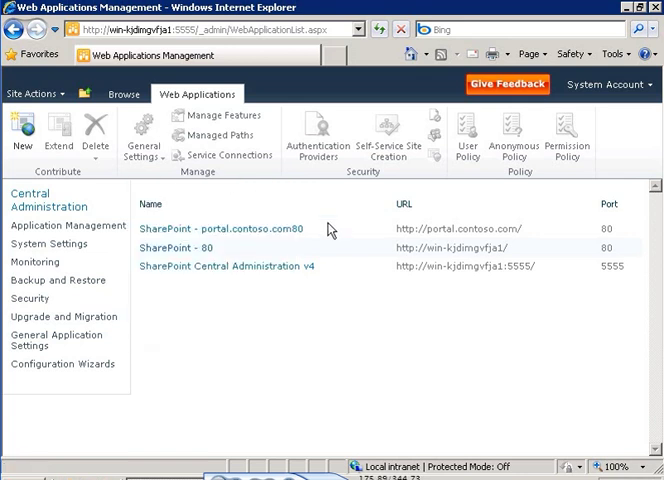
pyautogui.moveTo(340, 231)
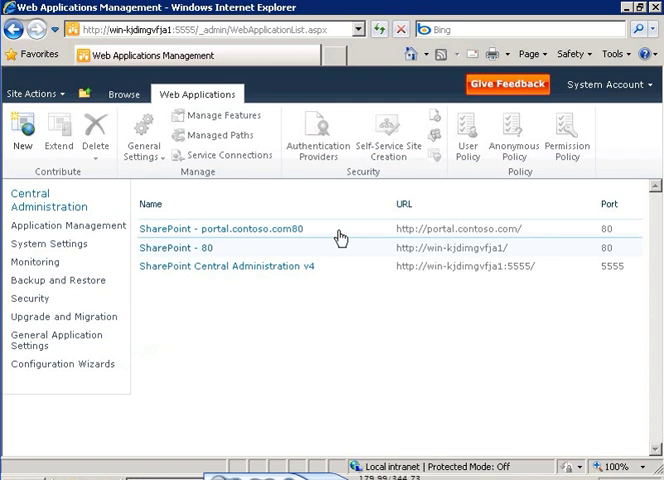
pyautogui.click(218, 229)
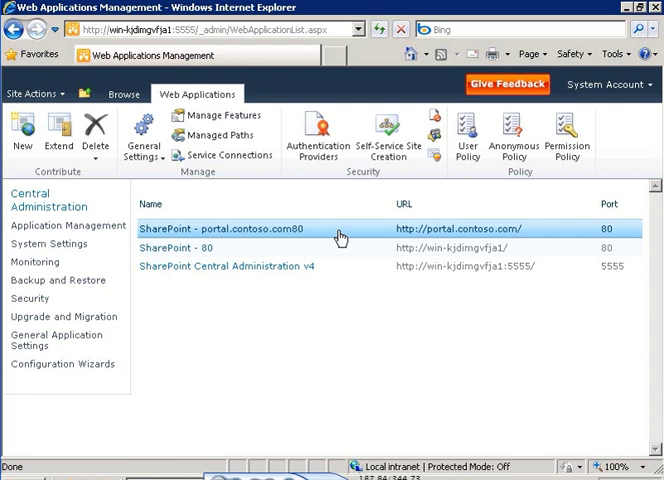
pyautogui.moveTo(142, 135)
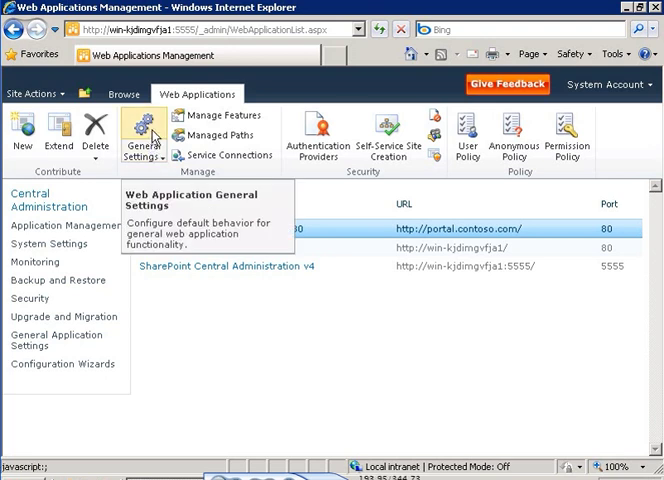
pyautogui.moveTo(164, 168)
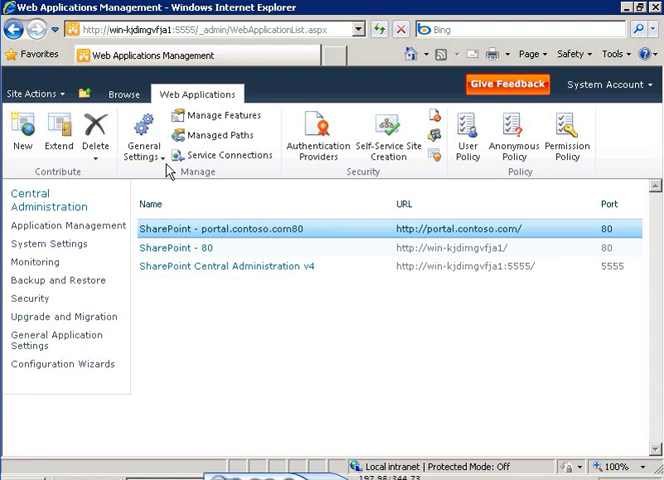
pyautogui.moveTo(143, 135)
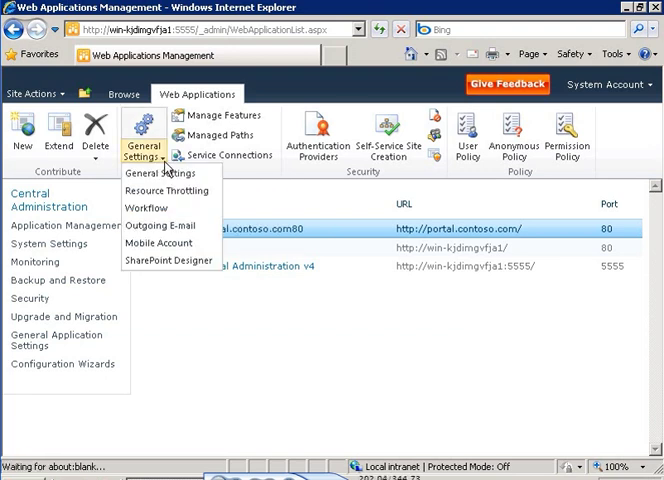
pyautogui.moveTo(163, 173)
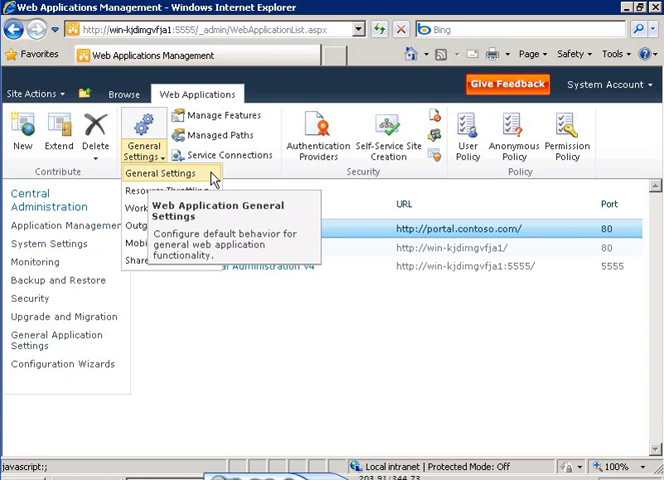
pyautogui.moveTo(169, 260)
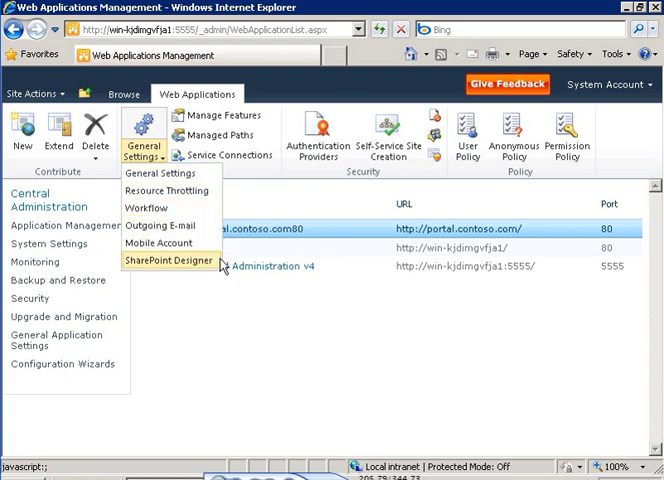
pyautogui.moveTo(170, 260)
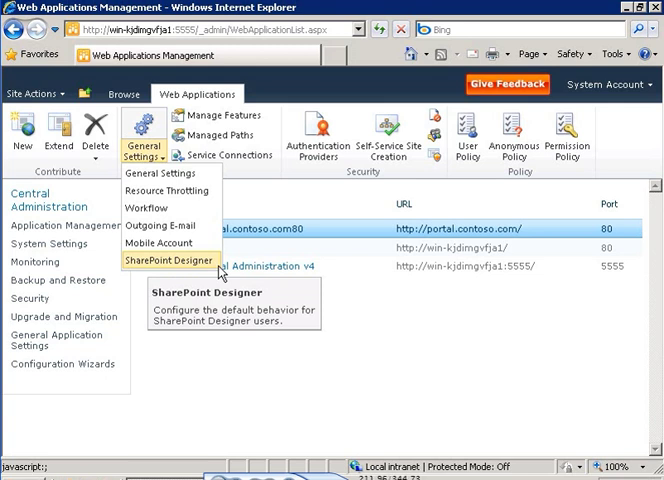
pyautogui.moveTo(160, 243)
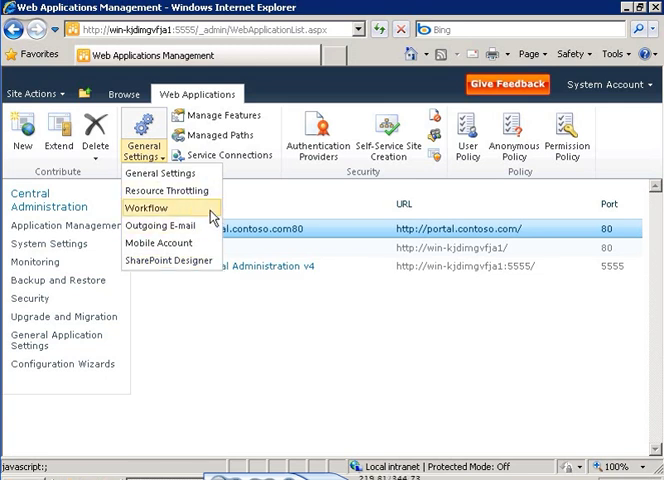
pyautogui.moveTo(220, 298)
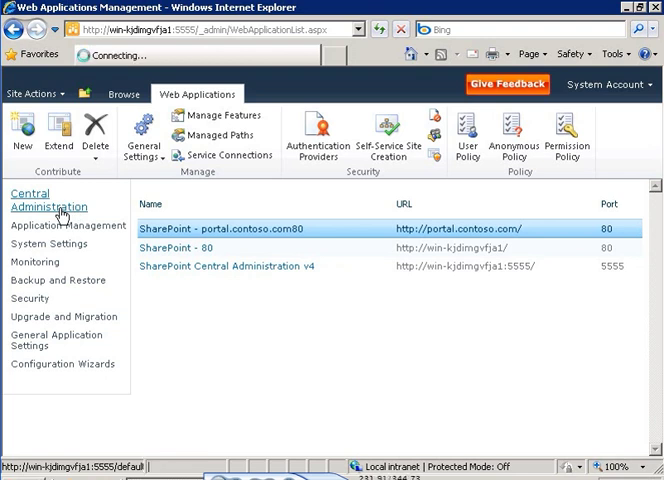
# Step: Return to Central Administration home and open the Health Analyzer's critical issues
pyautogui.click(44, 200)
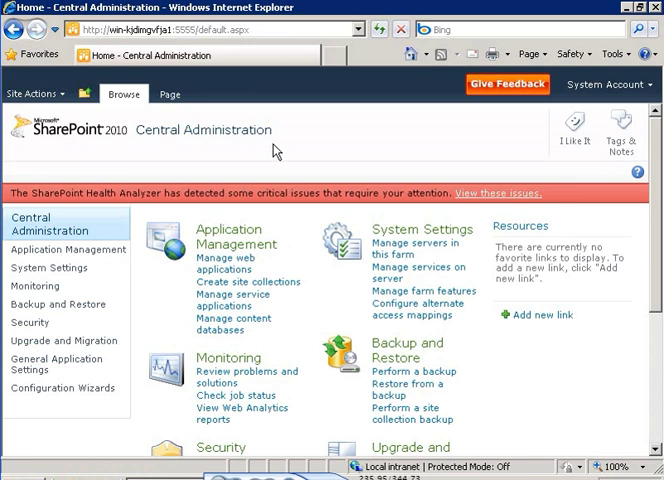
pyautogui.moveTo(110, 167)
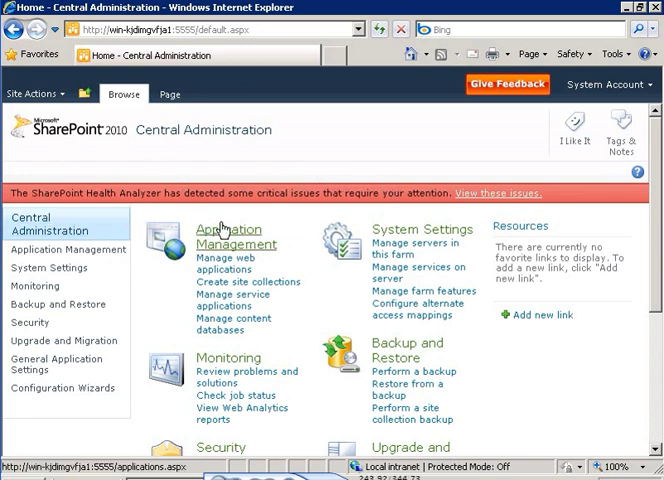
pyautogui.moveTo(266, 221)
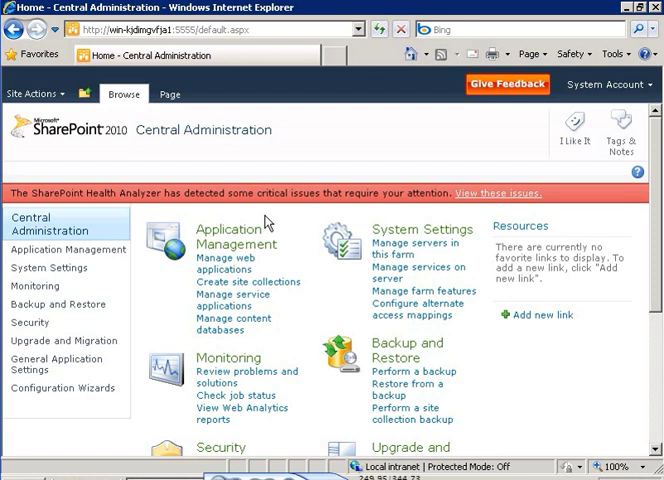
pyautogui.moveTo(265, 219)
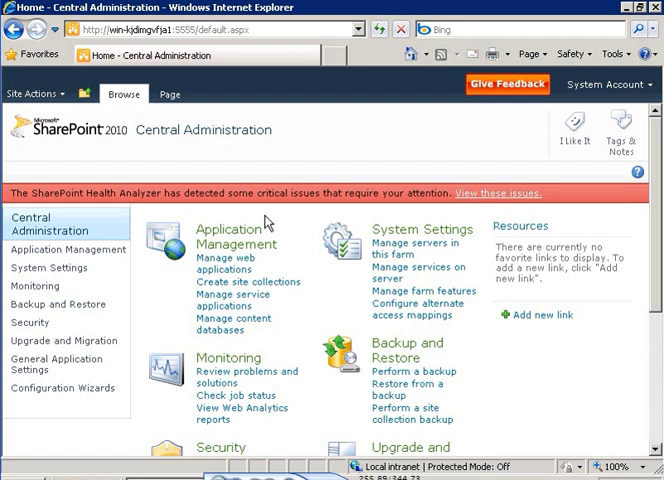
pyautogui.moveTo(490, 213)
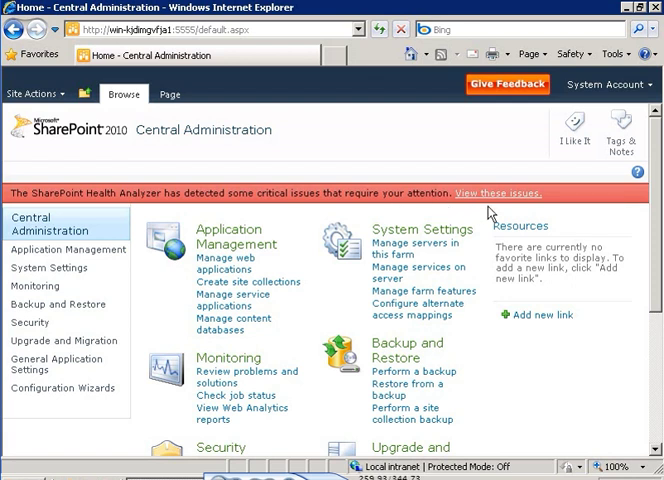
pyautogui.click(497, 193)
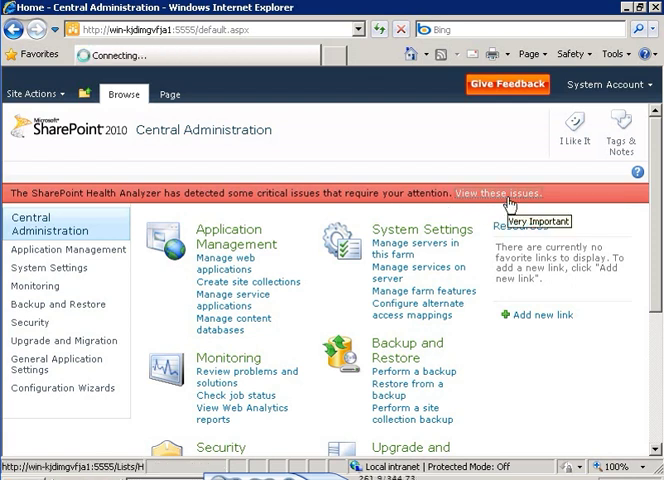
pyautogui.click(497, 193)
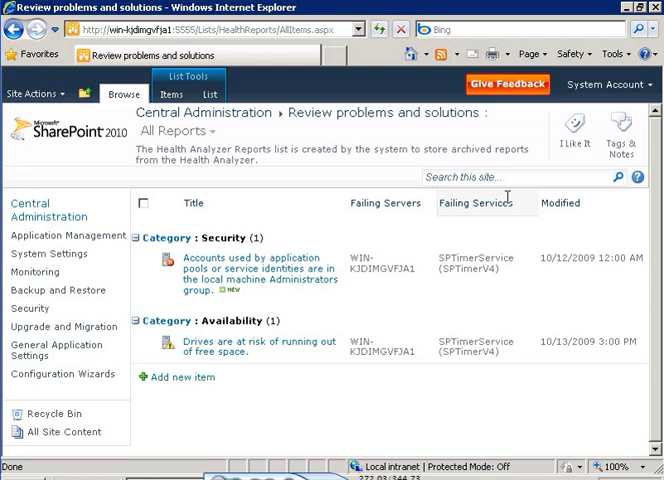
pyautogui.moveTo(80, 146)
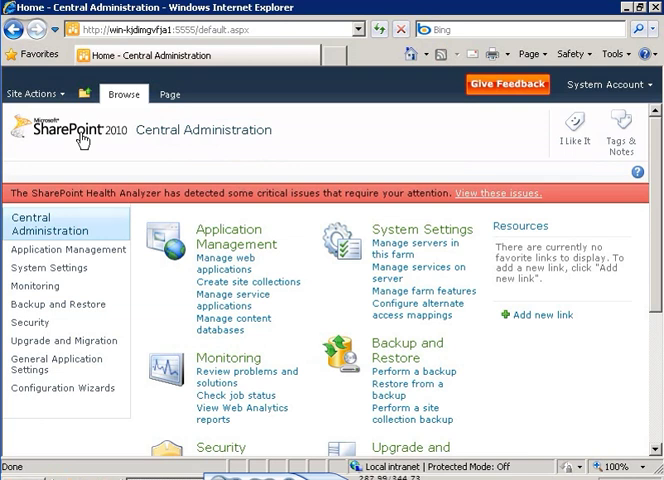
pyautogui.moveTo(138, 152)
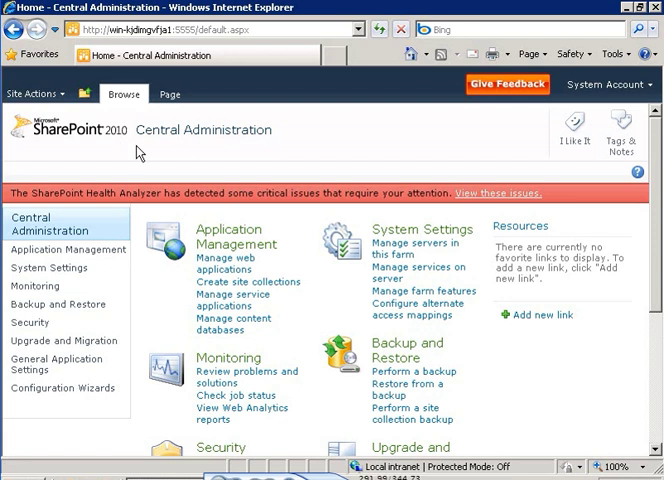
pyautogui.moveTo(170, 94)
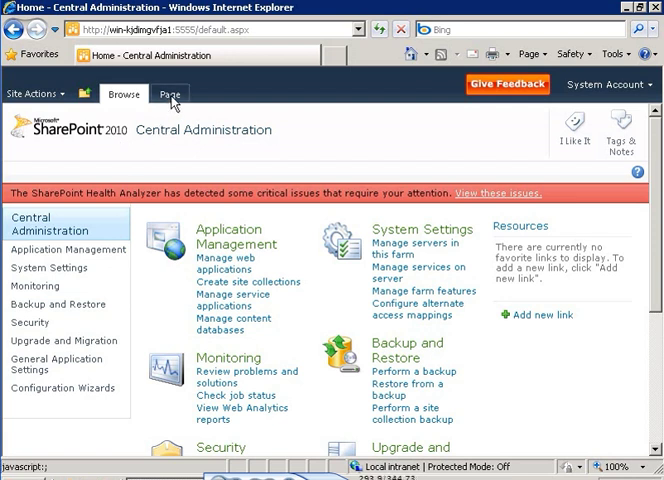
pyautogui.click(170, 93)
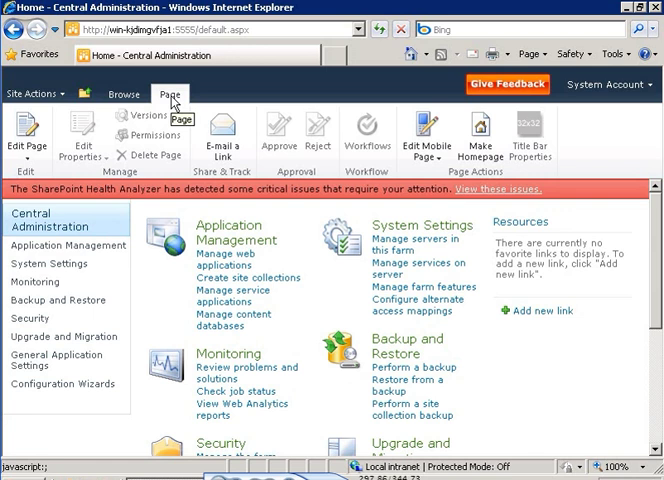
pyautogui.moveTo(55, 153)
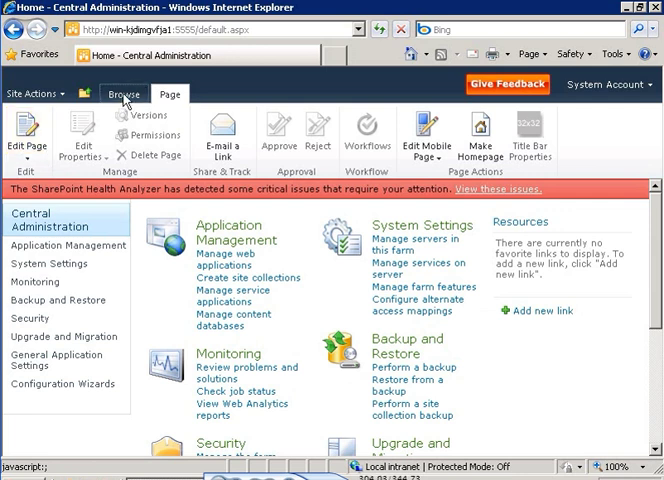
pyautogui.click(123, 93)
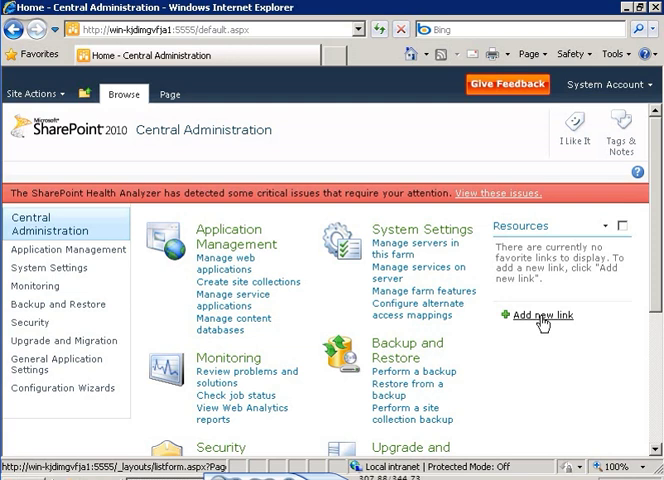
pyautogui.moveTo(555, 341)
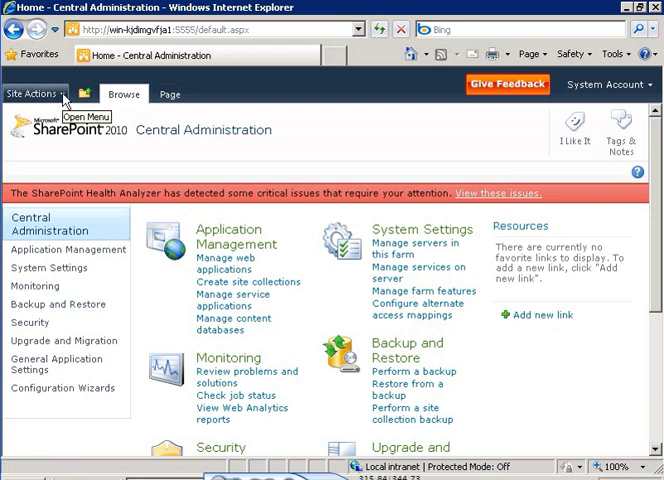
# Step: Choose View All Site Content from the Site Actions menu
pyautogui.click(34, 93)
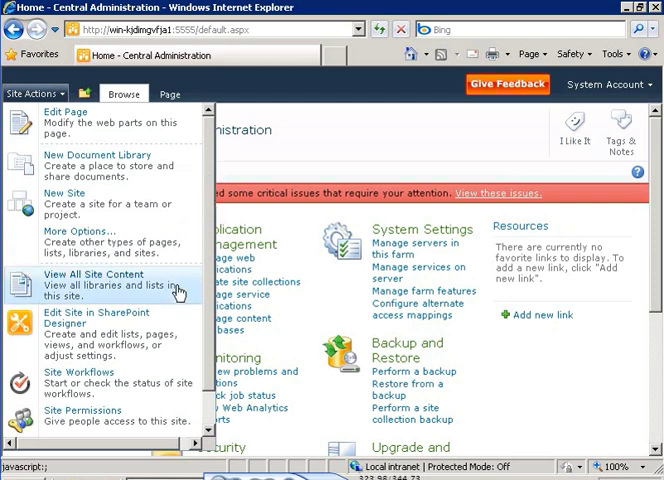
pyautogui.click(93, 273)
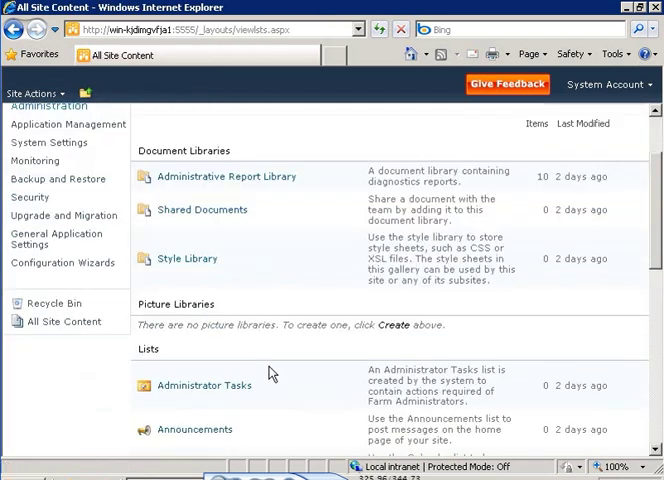